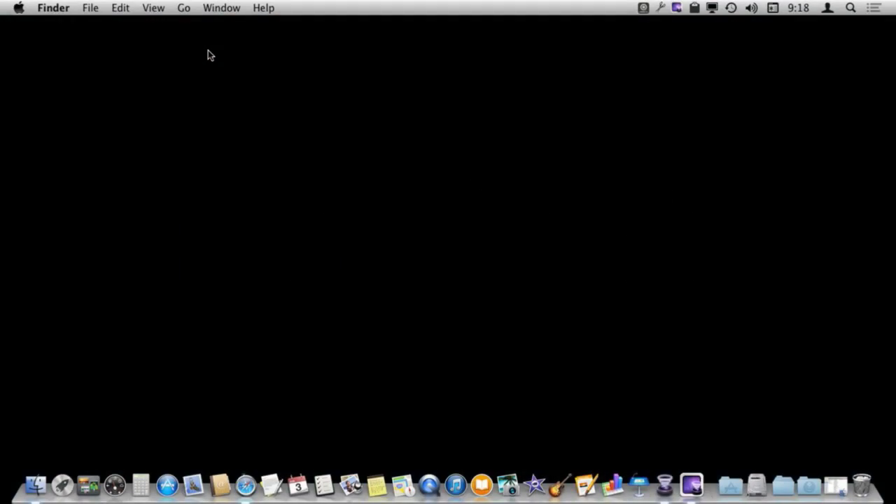
Launch System Preferences from the Dock and go to Dictation & Speech.
{"action": "left_click", "coordinate": [18, 9]}
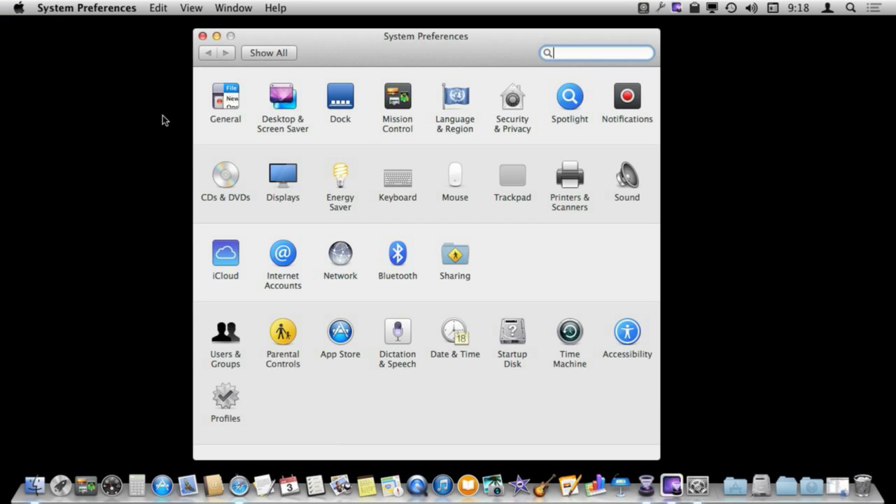
{"action": "left_click", "coordinate": [397, 330]}
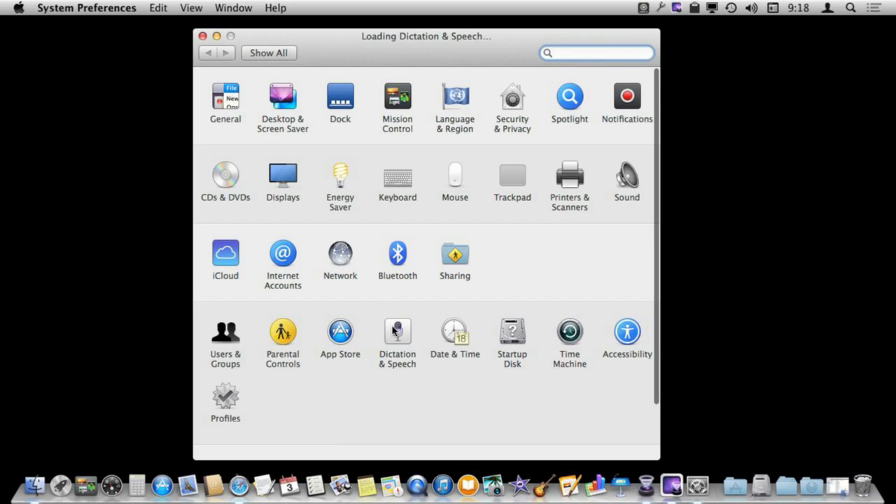
Turn Dictation on and enable Use Enhanced Dictation in the Dictation tab.
{"action": "left_click", "coordinate": [397, 336]}
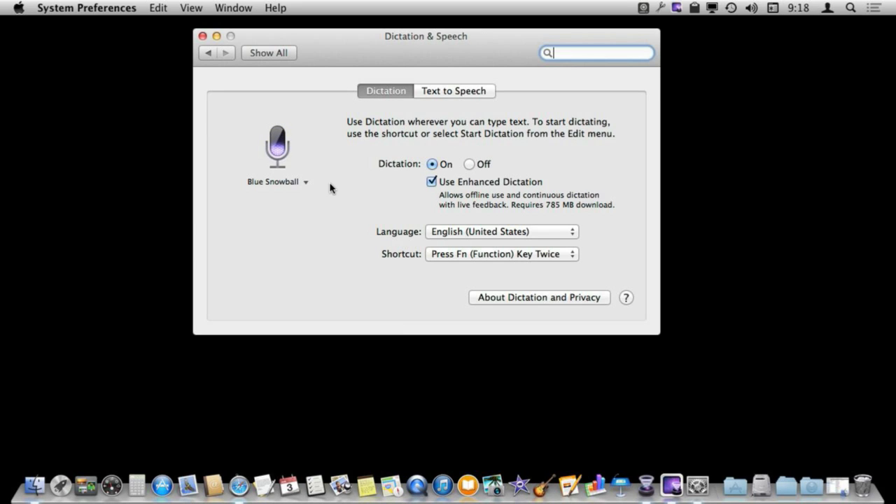
{"action": "mouse_move", "coordinate": [456, 167]}
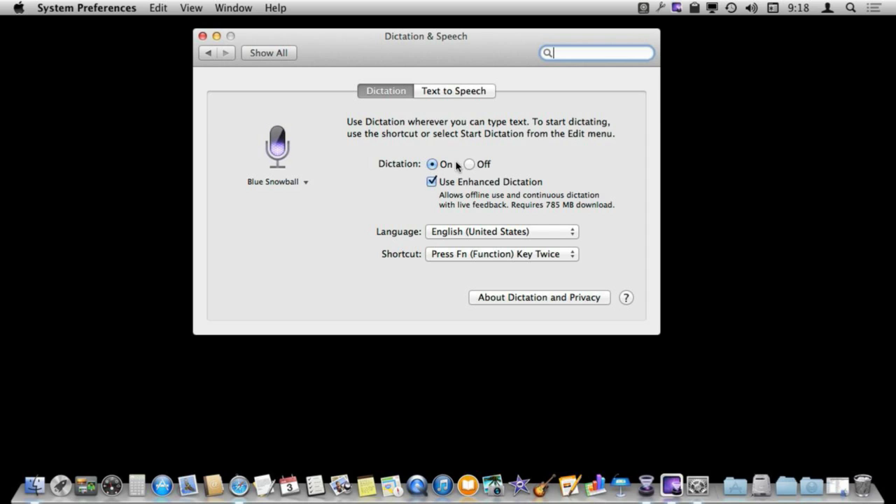
{"action": "mouse_move", "coordinate": [425, 204]}
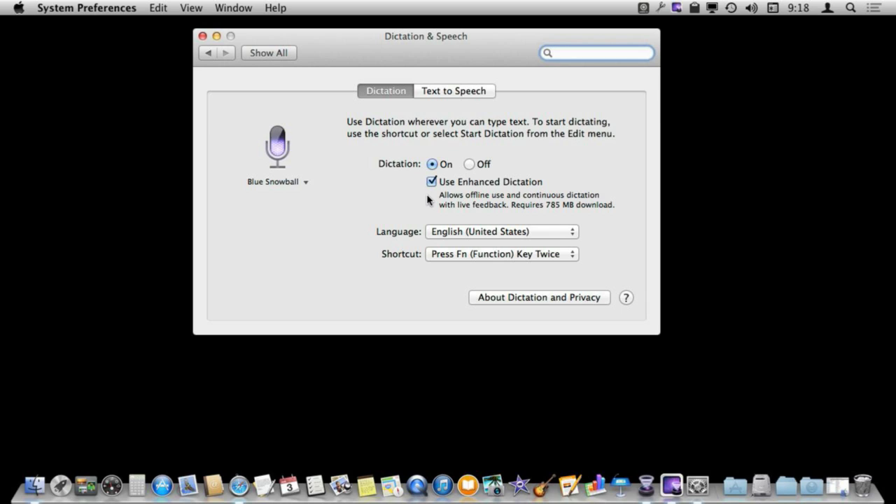
{"action": "mouse_move", "coordinate": [448, 179]}
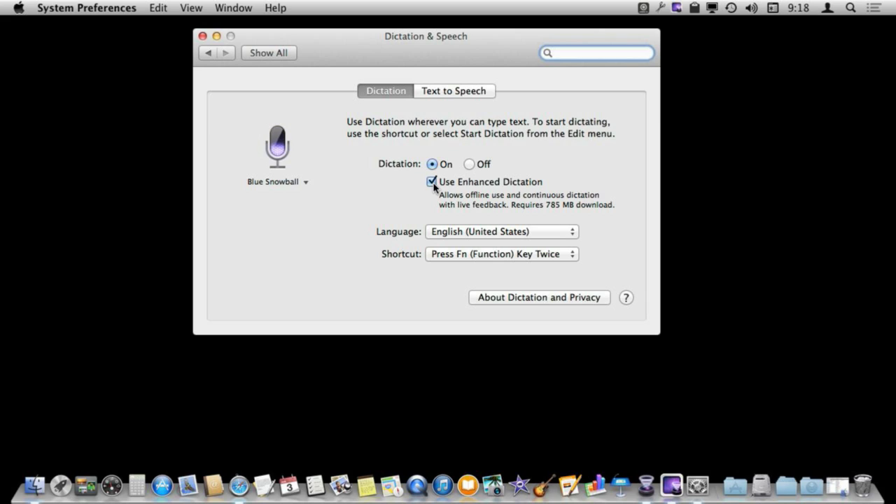
{"action": "left_click", "coordinate": [594, 53]}
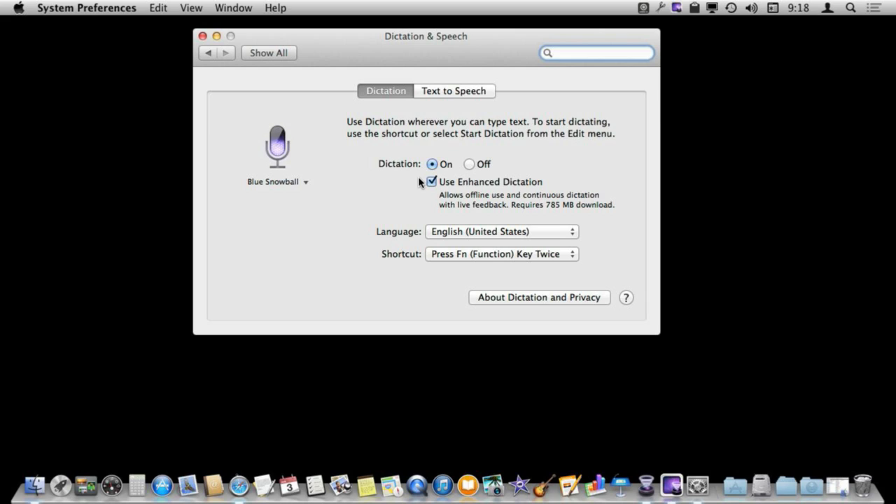
{"action": "left_click", "coordinate": [596, 54]}
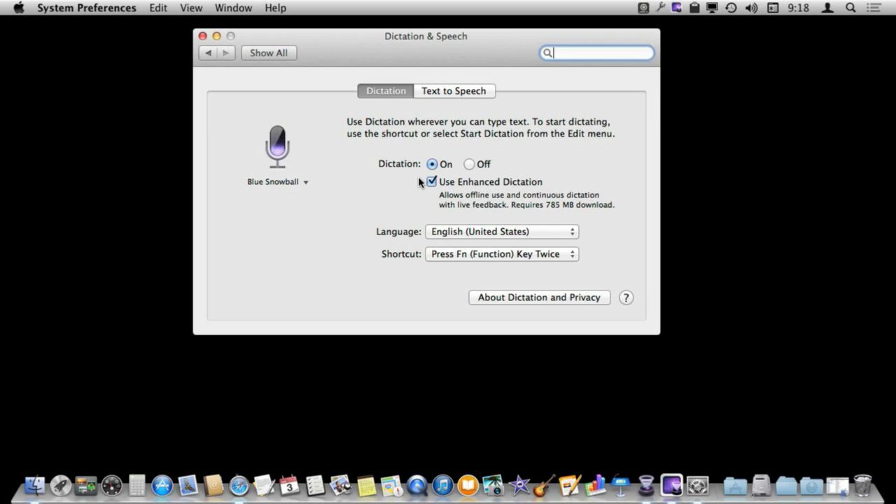
{"action": "mouse_move", "coordinate": [439, 188]}
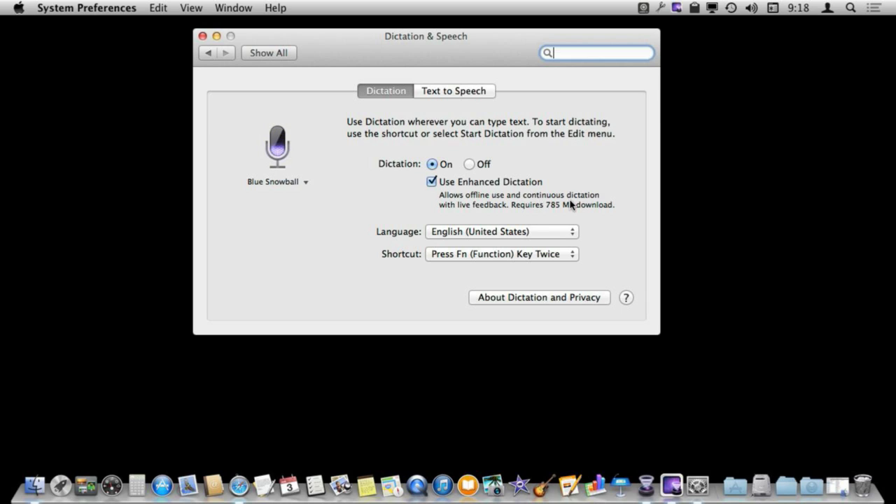
{"action": "mouse_move", "coordinate": [412, 187]}
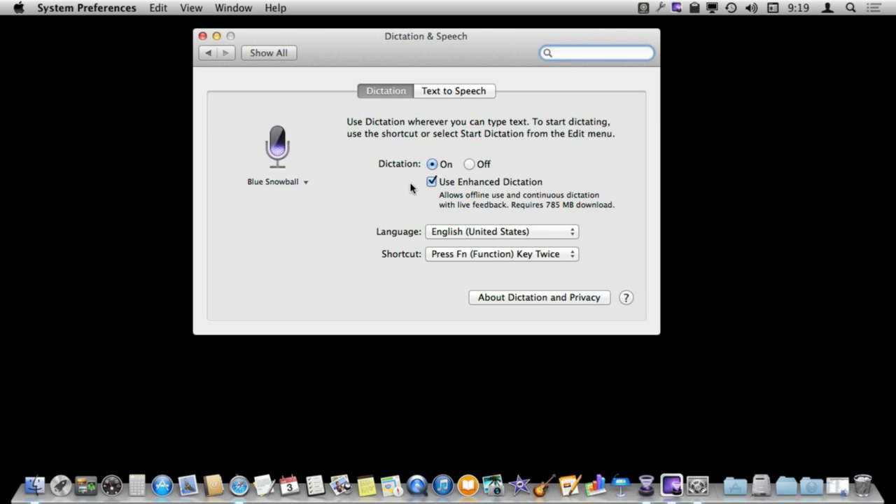
{"action": "mouse_move", "coordinate": [274, 132]}
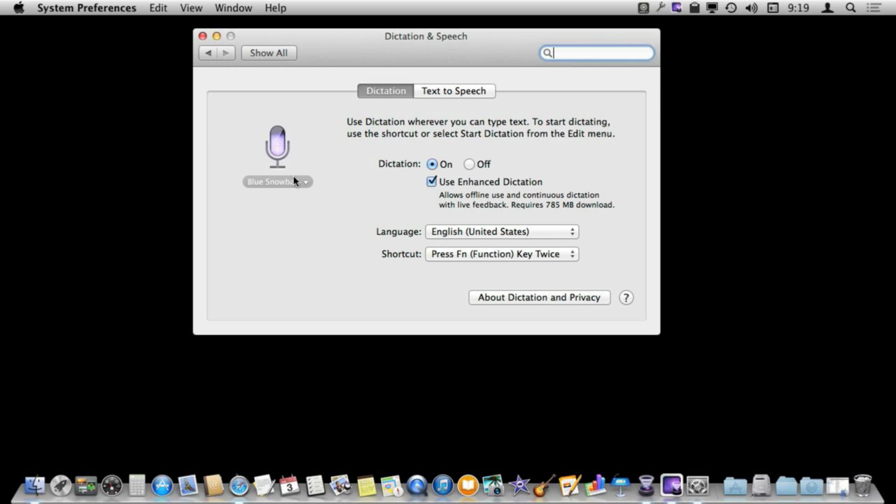
{"action": "mouse_move", "coordinate": [445, 238]}
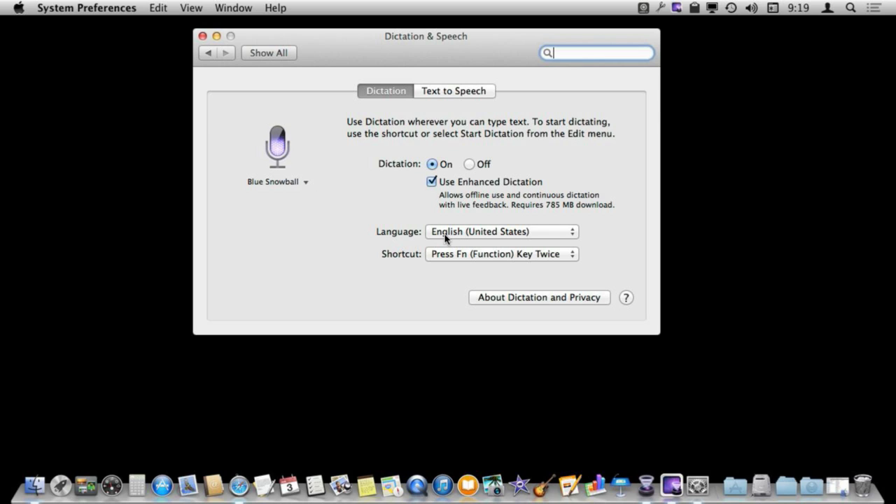
{"action": "left_click", "coordinate": [501, 232]}
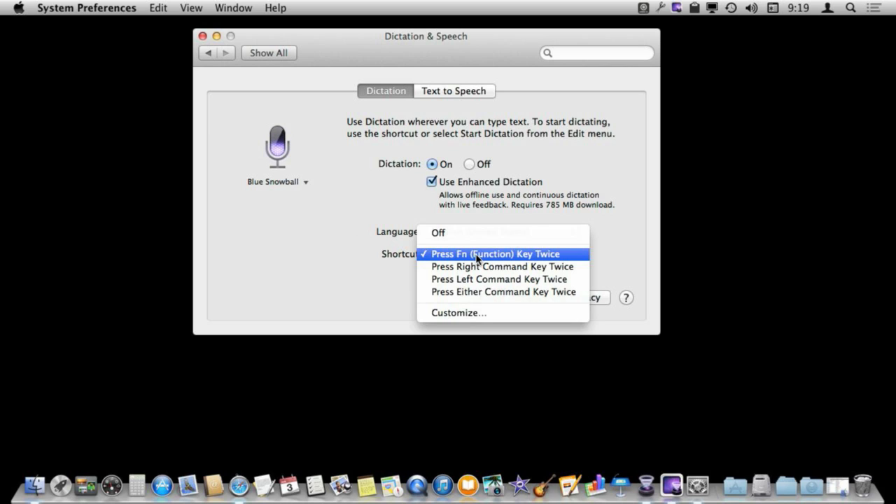
{"action": "mouse_move", "coordinate": [459, 259]}
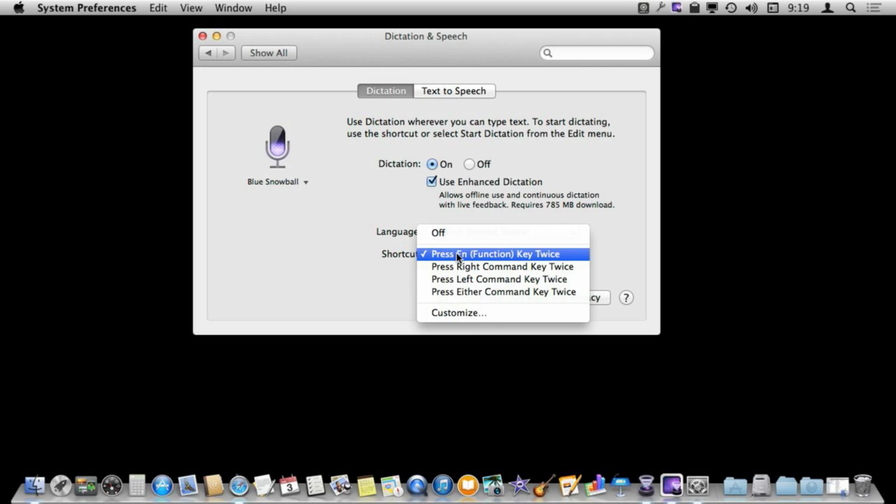
{"action": "left_click", "coordinate": [495, 253]}
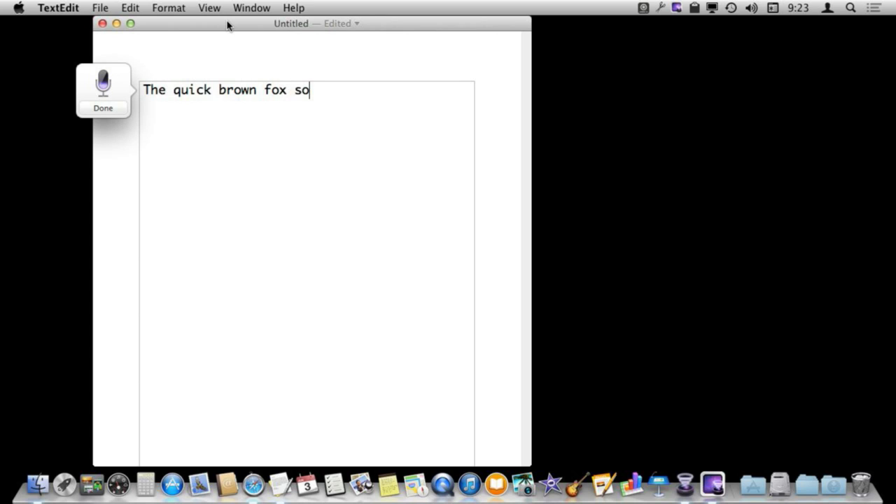
Dictate "The quick brown fox jumps over the lazy dog." into the TextEdit document and finish with Done.
{"action": "type", "text": "jumps over the lazy dog."}
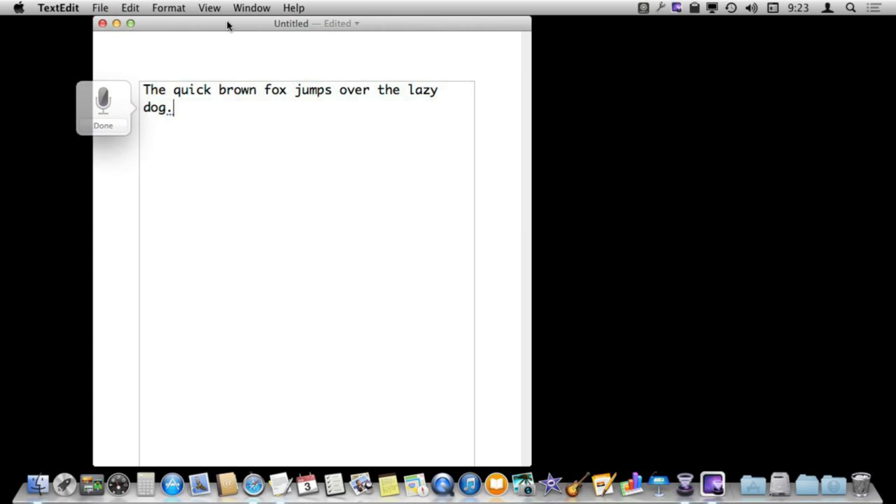
{"action": "left_click", "coordinate": [104, 112]}
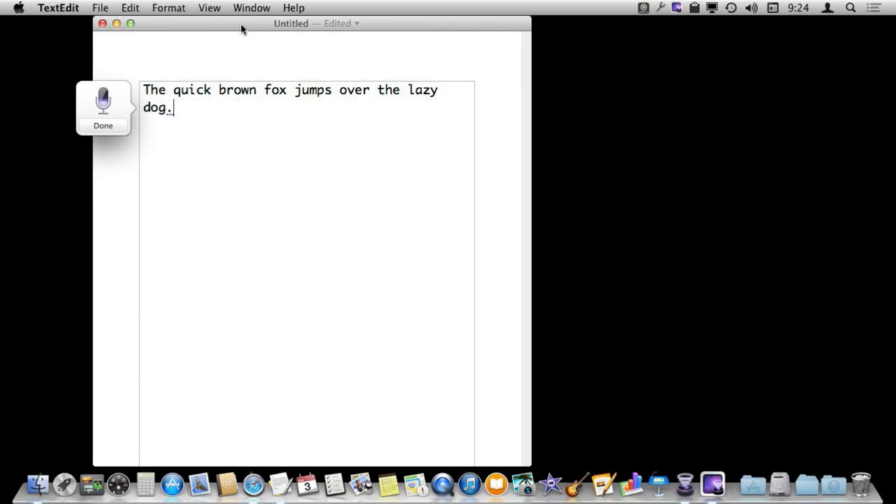
Dictate a follow-up sentence: it's not magic, gets a few things wrong, but generally does a good job.
{"action": "type", "text": "Now it's not"}
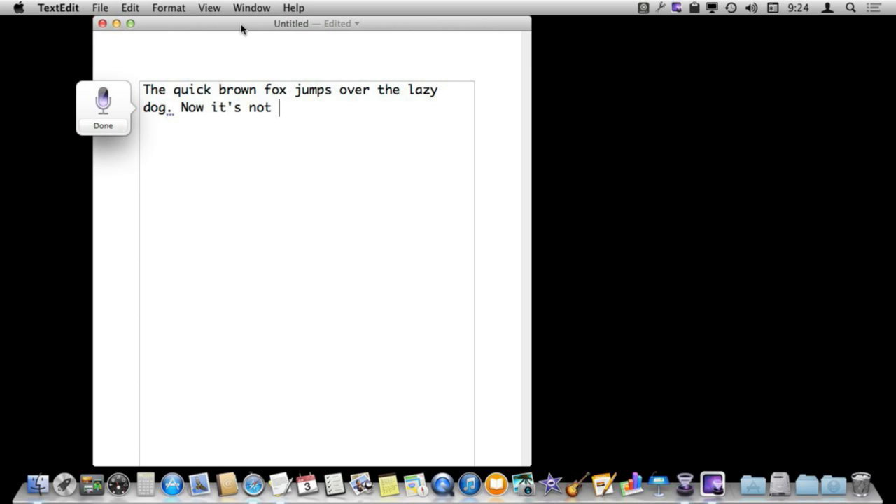
{"action": "type", "text": "magic it doesn't do everything que"}
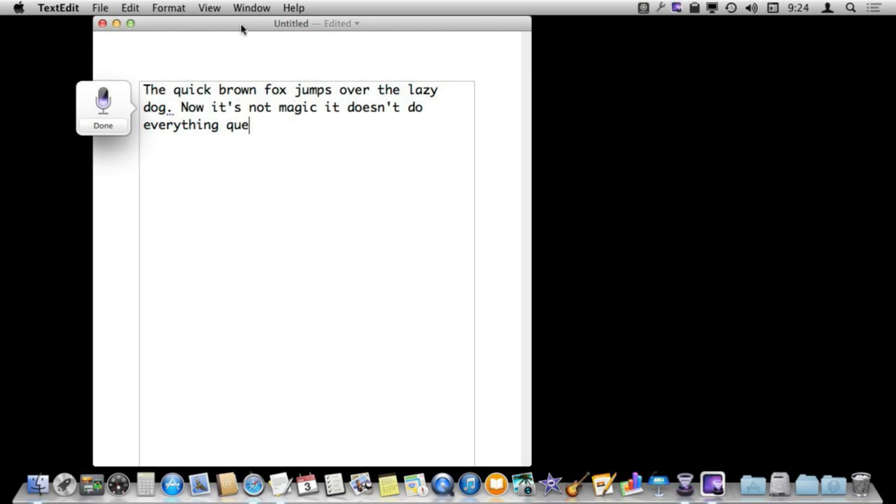
{"action": "type", "text": "quite right you can see if I just talk"}
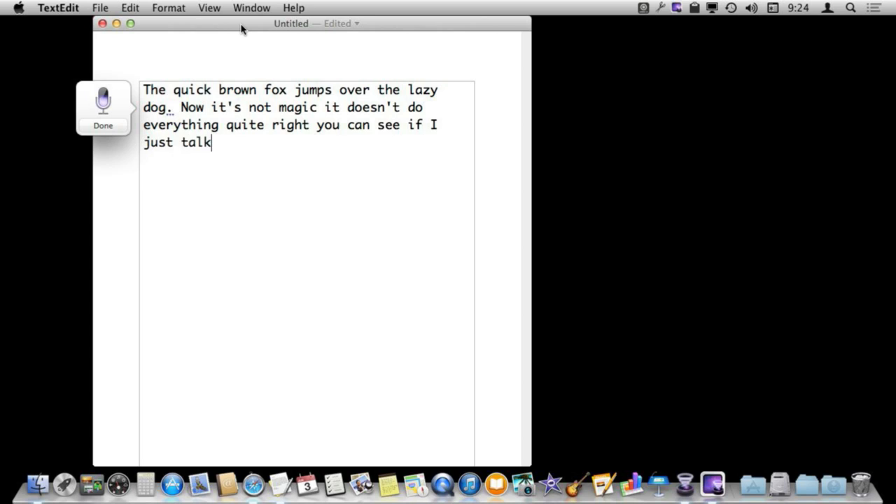
{"action": "type", "text": "normally it's going to get a few things wrong but it'"}
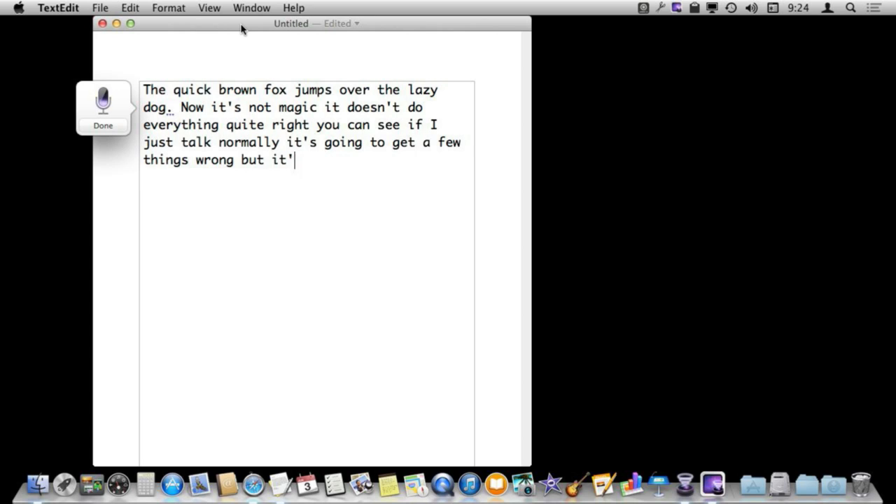
{"action": "type", "text": "s going generally do a good job."}
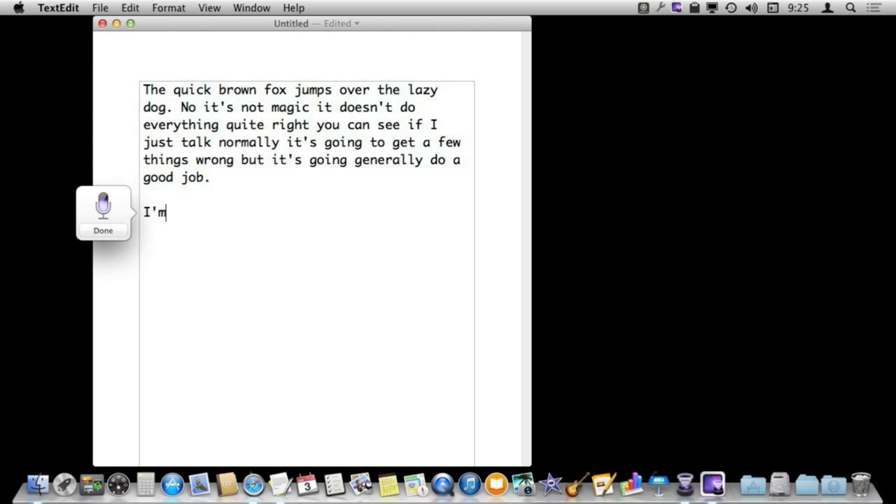
Dictate "I'm going to try speaking and typing at the same time" as a new paragraph.
{"action": "type", "text": "going to try"}
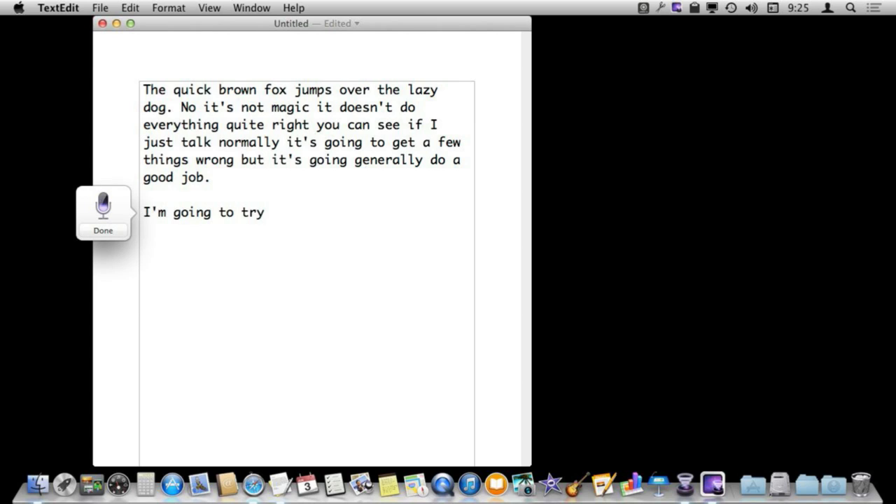
{"action": "type", "text": "speaking"}
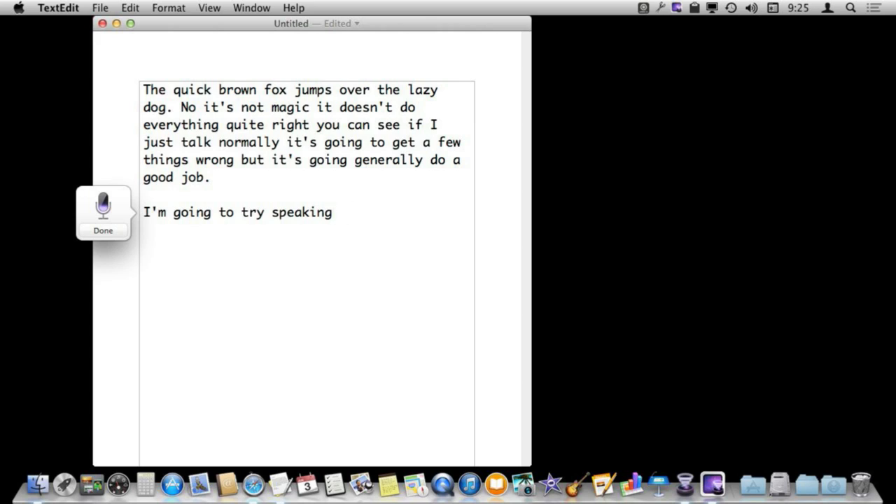
{"action": "type", "text": "and typing"}
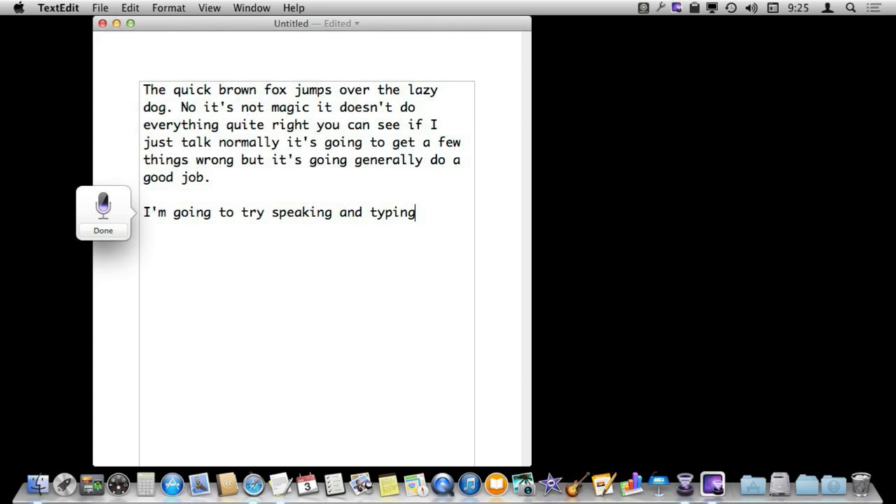
{"action": "type", "text": "at the same time."}
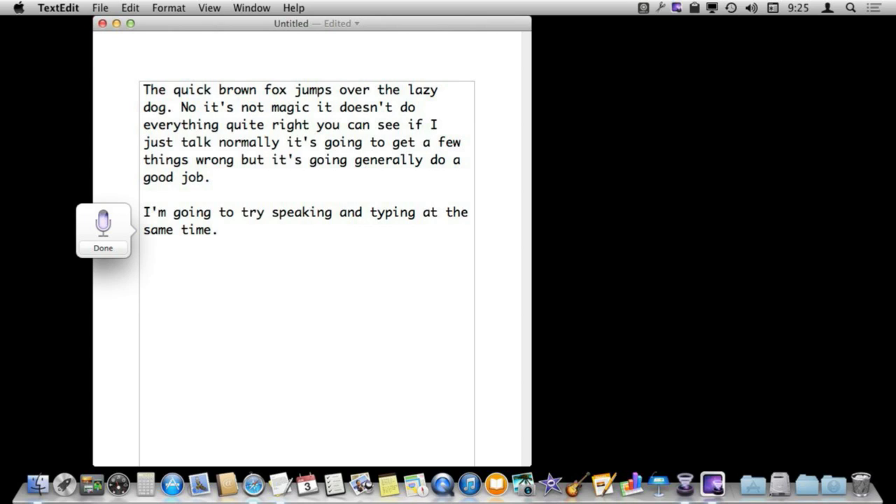
Continue dictating while typing a period and comma by hand, ending "thereby typing,".
{"action": "type", "text": "like I had tha"}
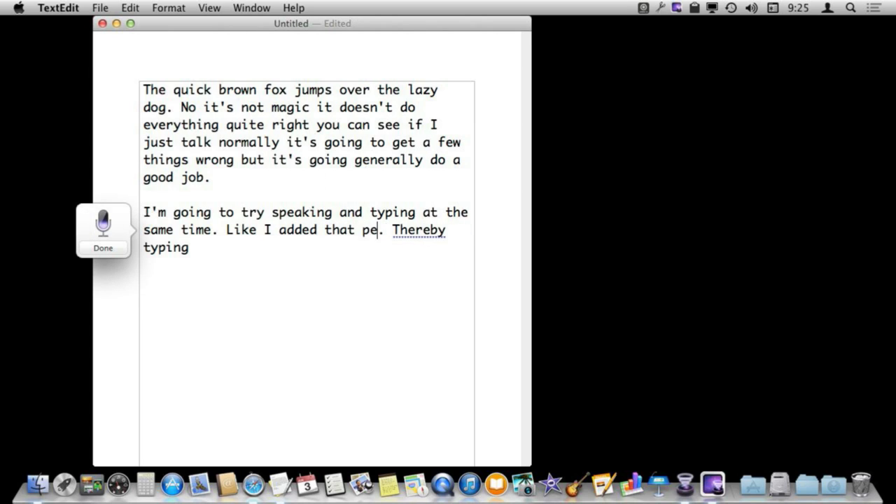
{"action": "type", "text": "period t"}
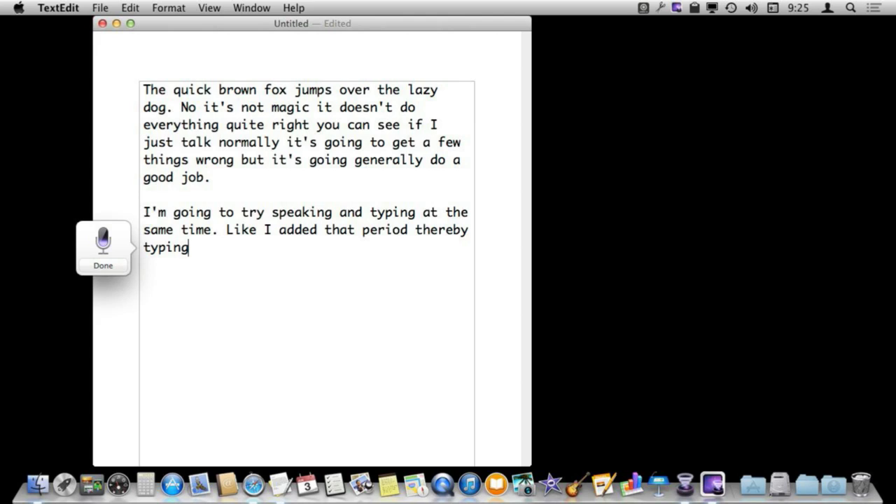
{"action": "type", "text": ","}
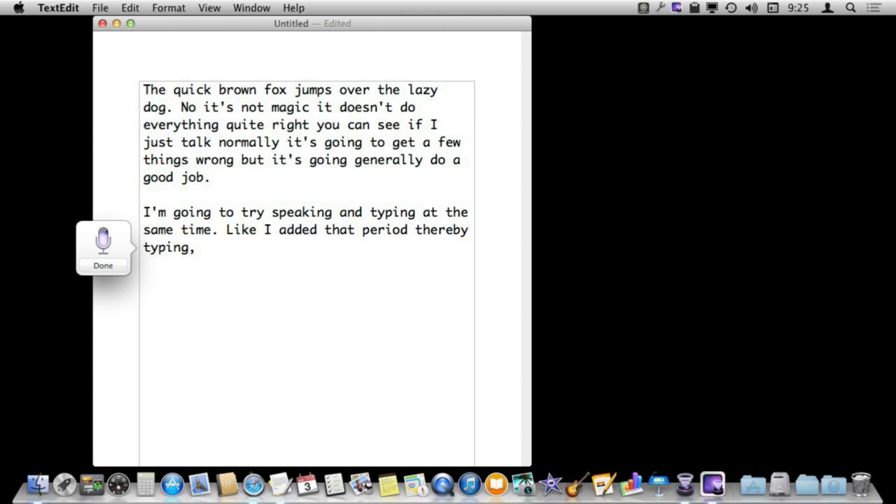
{"action": "type", "text": "and I jusmake"}
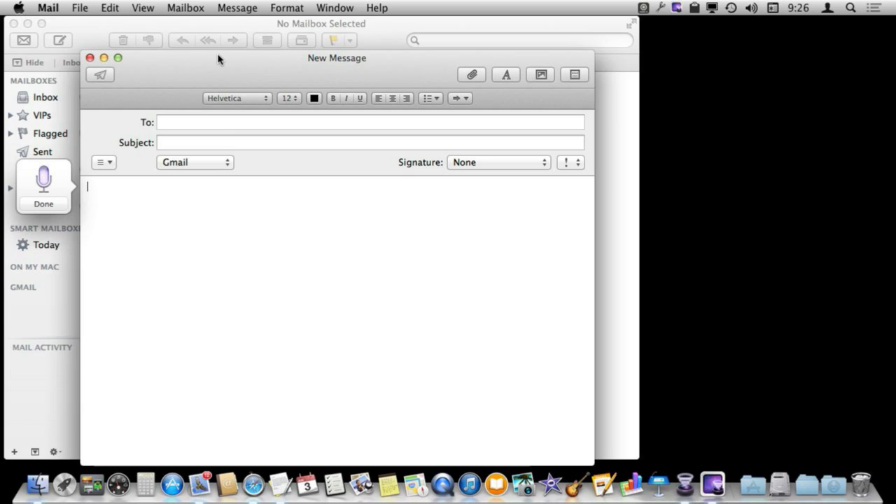
Dictate "To whom it may concern," then the damaged penguin shipment sentence and "Please send replacement" in the Mail body.
{"action": "type", "text": "To whom it may c"}
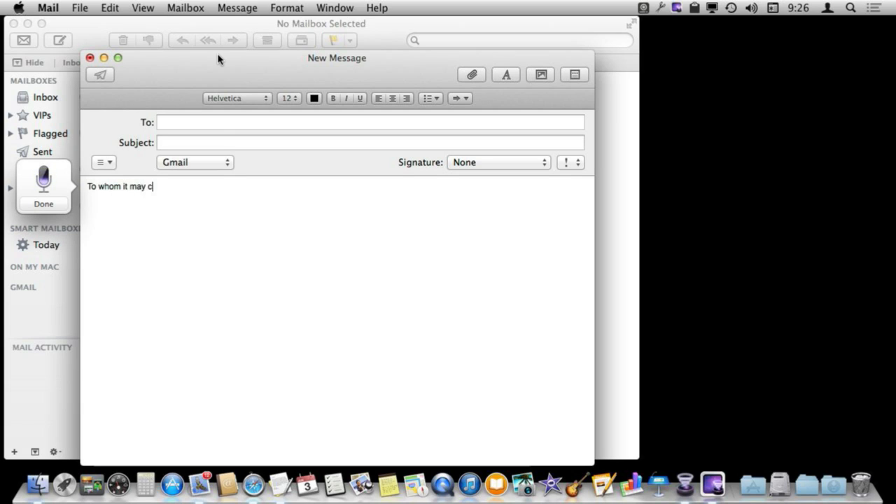
{"action": "type", "text": "oncern,"}
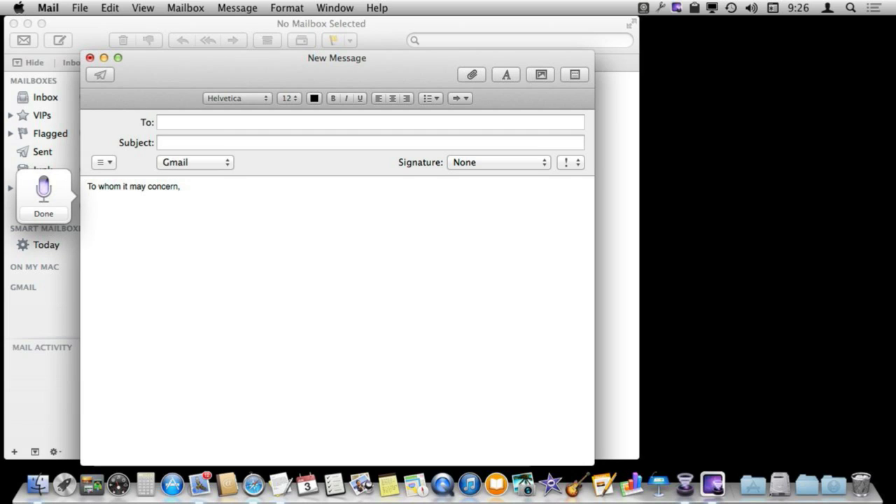
{"action": "type", "text": "I received the shipment of penguins"}
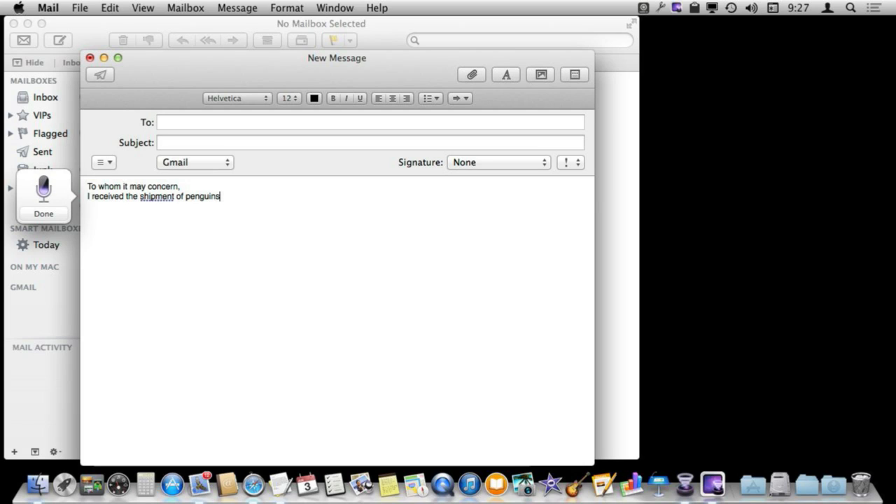
{"action": "type", "text": ", but that"}
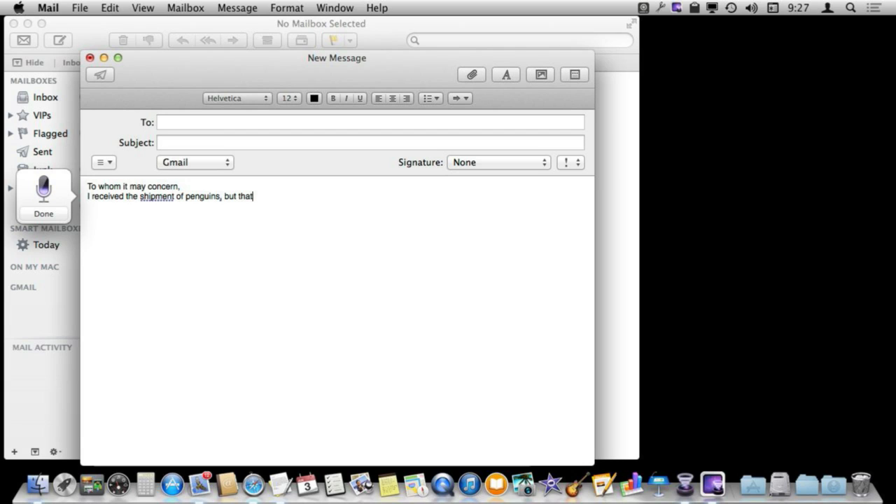
{"action": "type", "text": "one of them was damaged."}
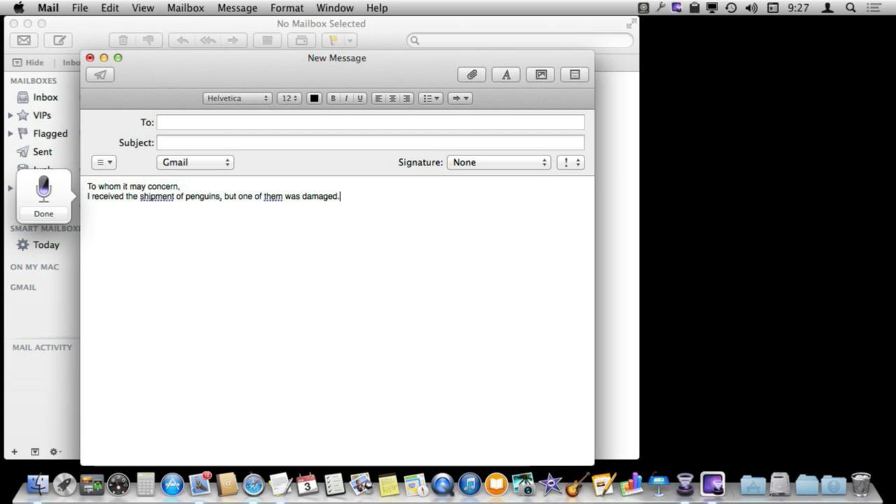
{"action": "type", "text": "Send"}
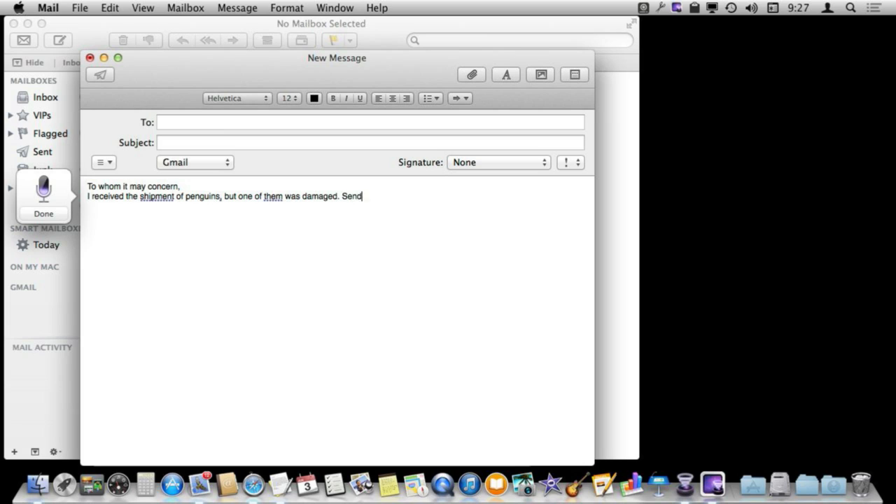
{"action": "type", "text": "Please send replacement"}
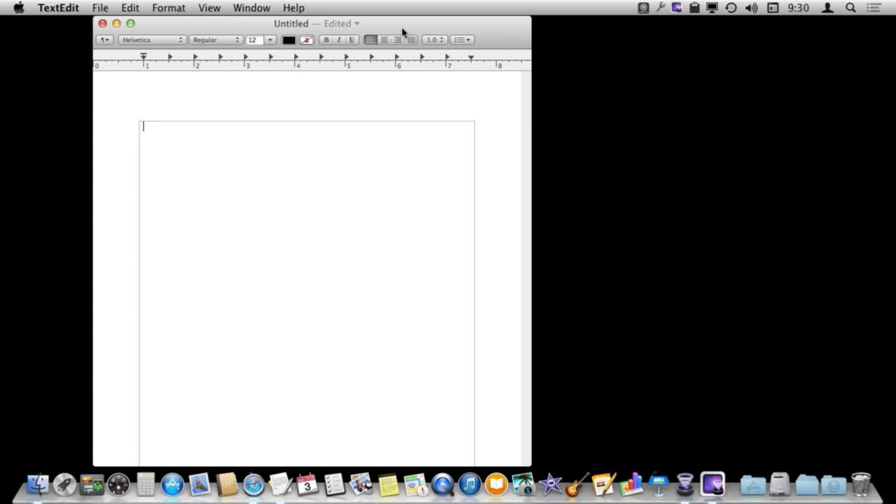
Start dictation with fn and insert "(This)" by speaking the parentheses.
{"action": "key", "text": "fn"}
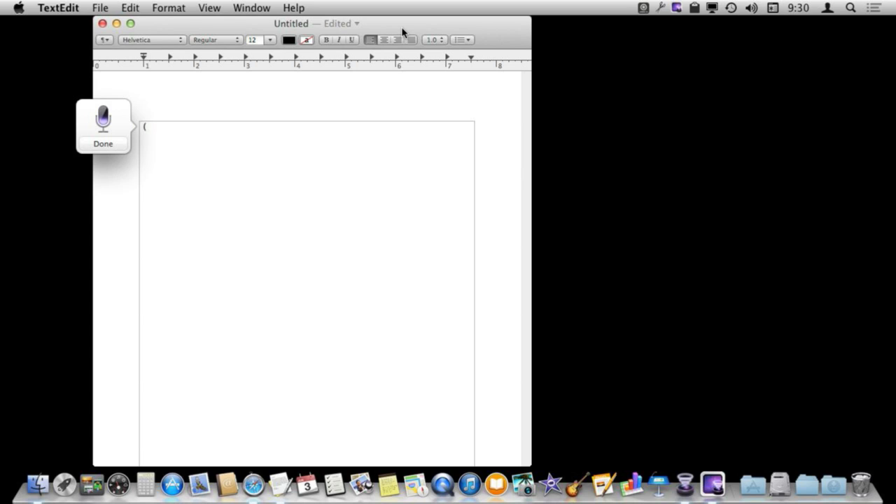
{"action": "type", "text": "This)"}
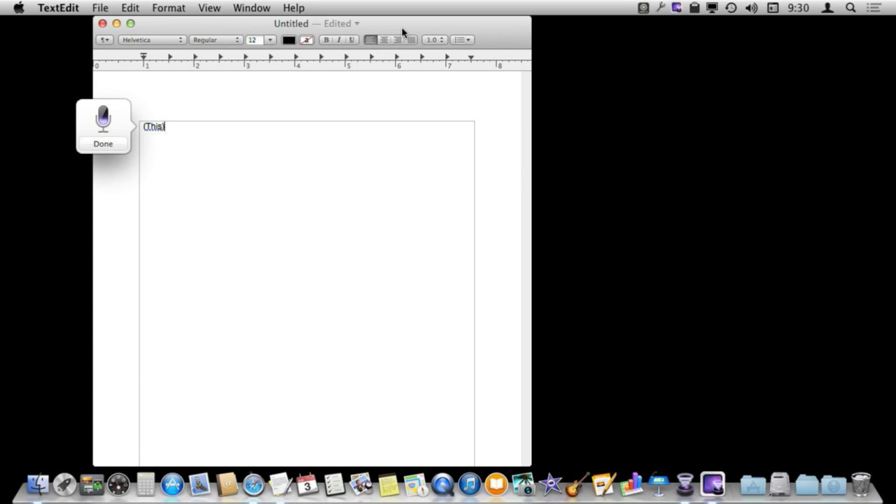
{"action": "left_click", "coordinate": [104, 143]}
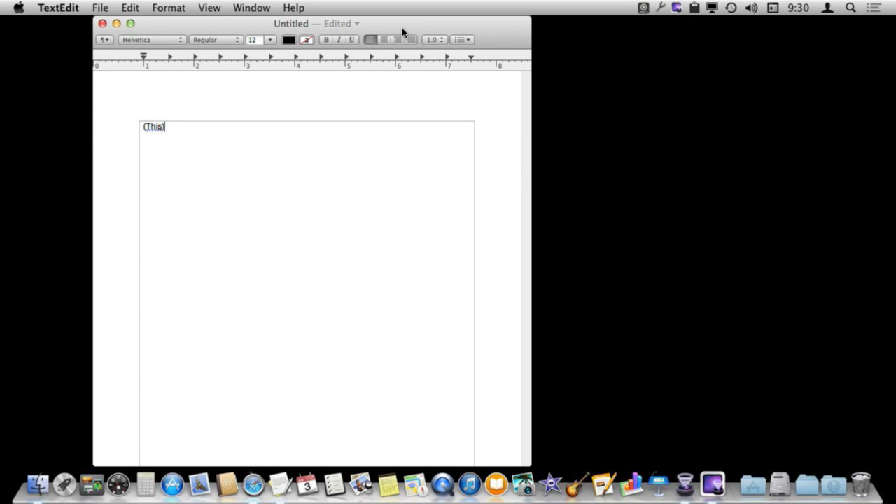
Dictate the dollar sign, 50 and a smiley face to get "$50 :-)".
{"action": "type", "text": ")"}
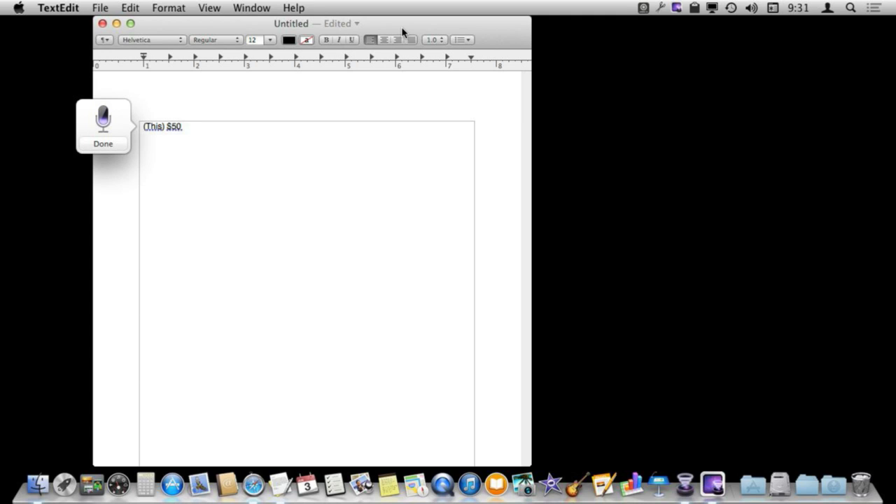
{"action": "type", "text": ":-)"}
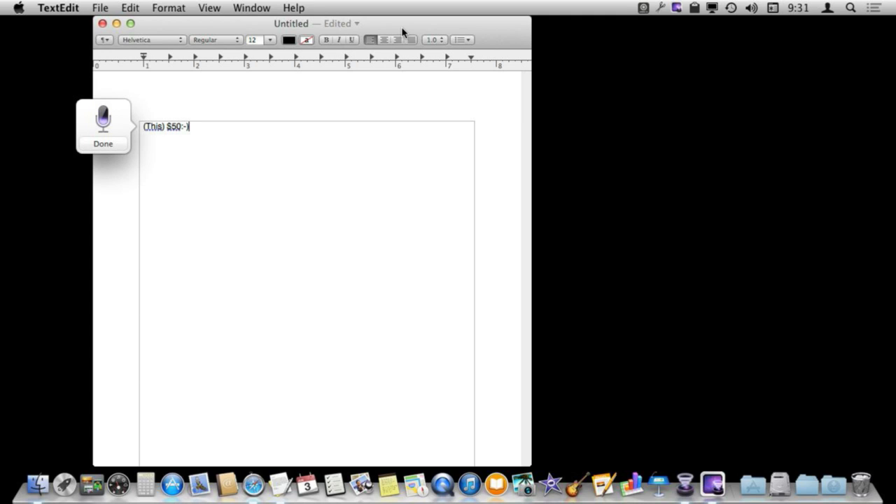
{"action": "left_click", "coordinate": [104, 143]}
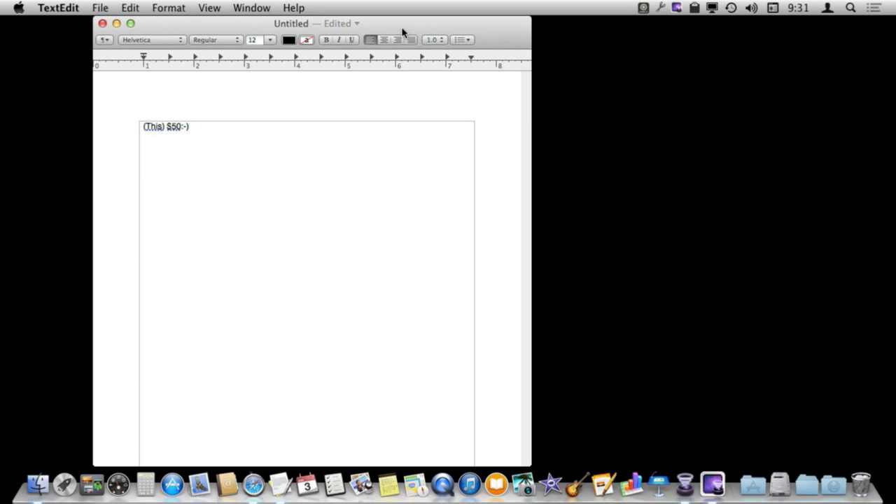
{"action": "mouse_move", "coordinate": [253, 483]}
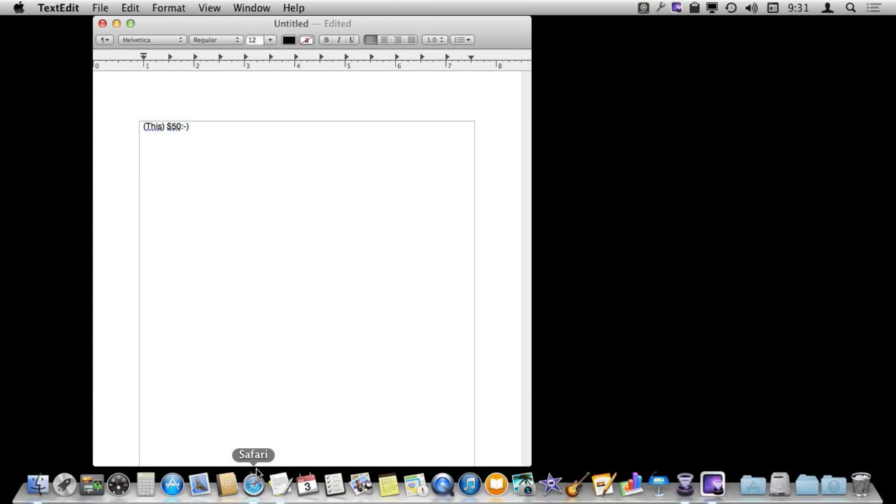
Switch to Safari and expand the detailed list of Dictation commands in Apple's HT5449 article.
{"action": "left_click", "coordinate": [252, 483]}
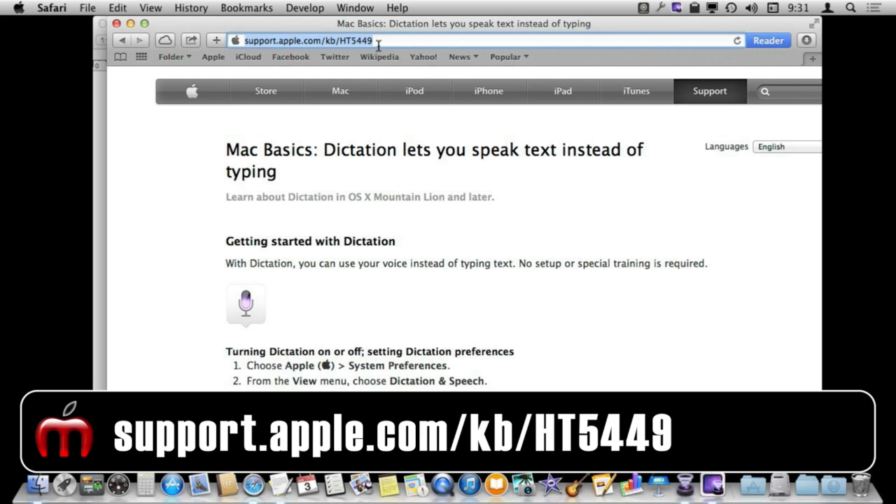
{"action": "scroll", "scroll_direction": "down", "scroll_amount": 3}
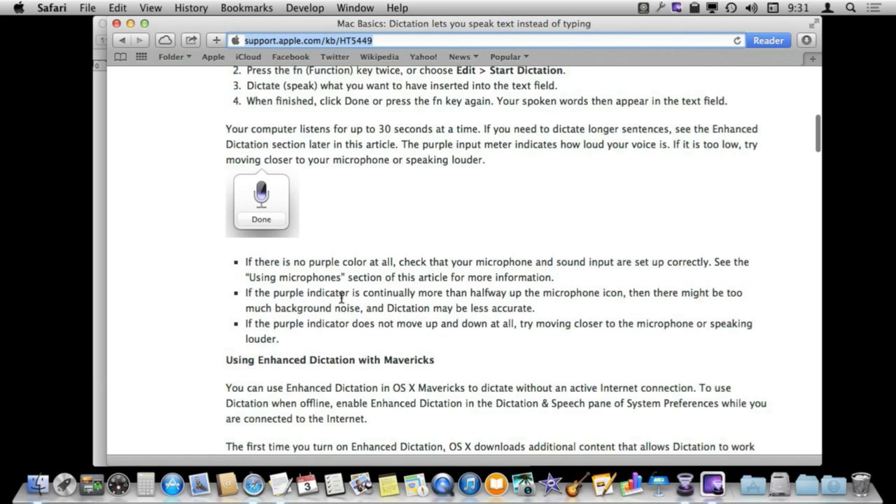
{"action": "scroll", "scroll_direction": "down", "scroll_amount": 3}
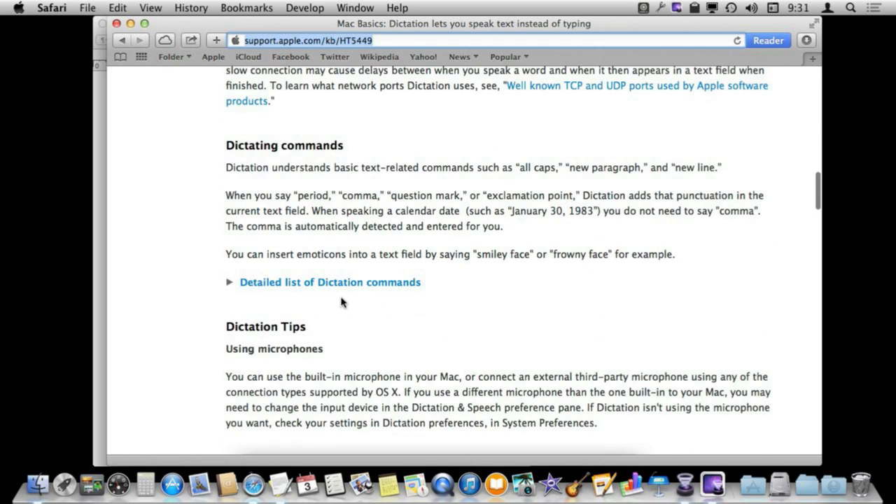
{"action": "left_click", "coordinate": [329, 281]}
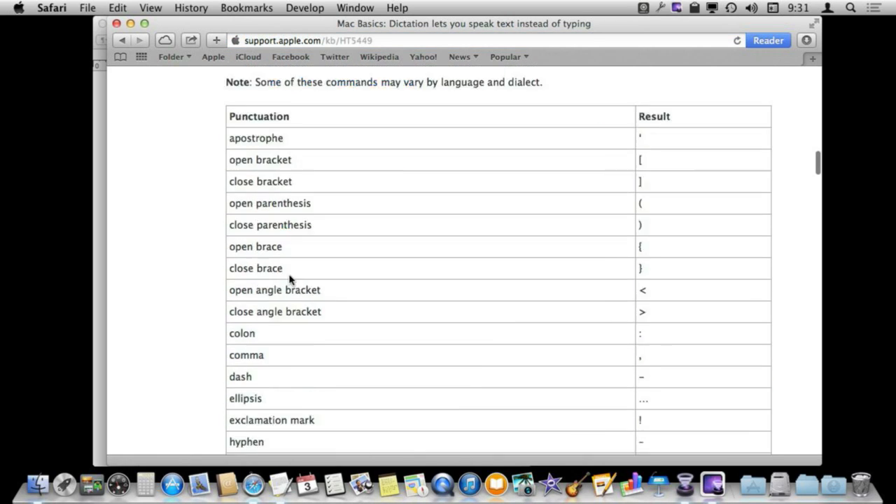
{"action": "scroll", "scroll_direction": "down", "scroll_amount": 3}
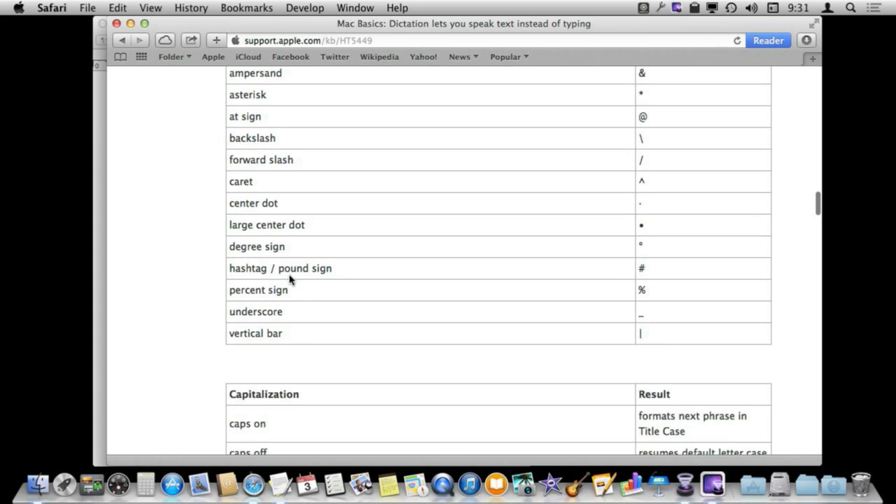